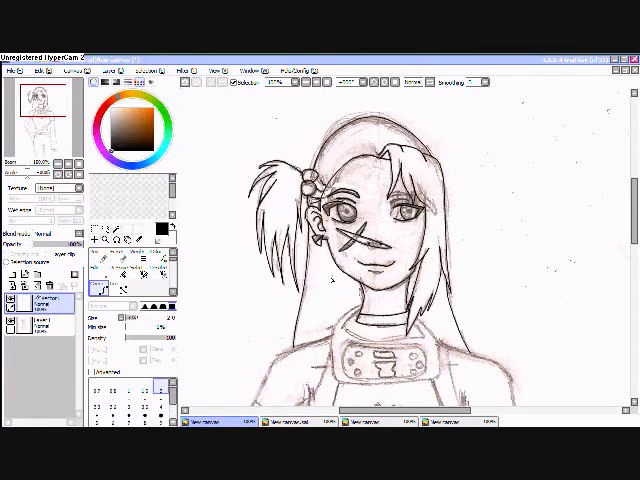
scroll("down", 3)
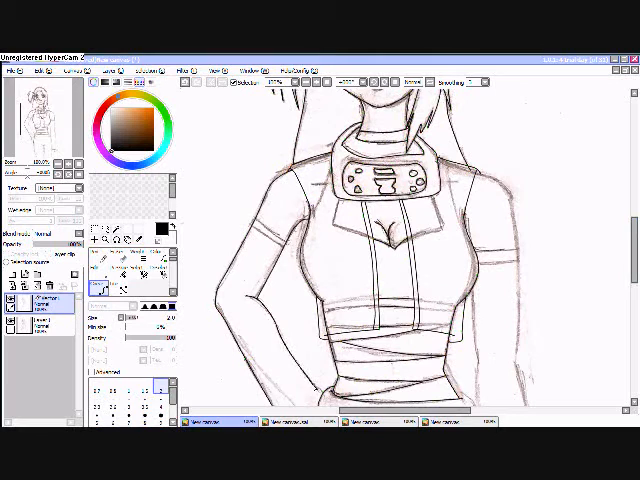
scroll("down", 3)
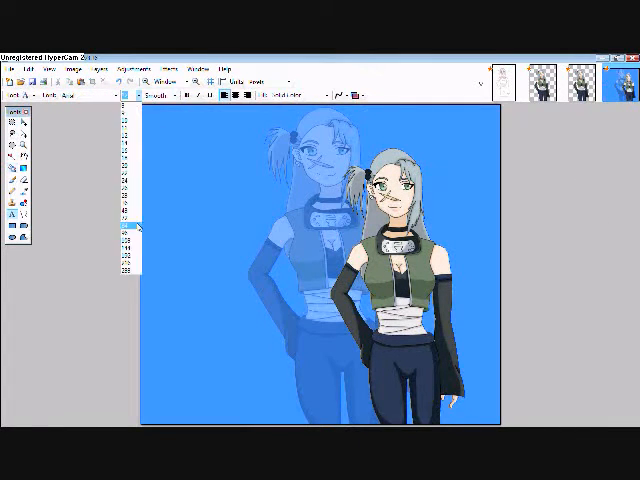
type("Rukia Hyo")
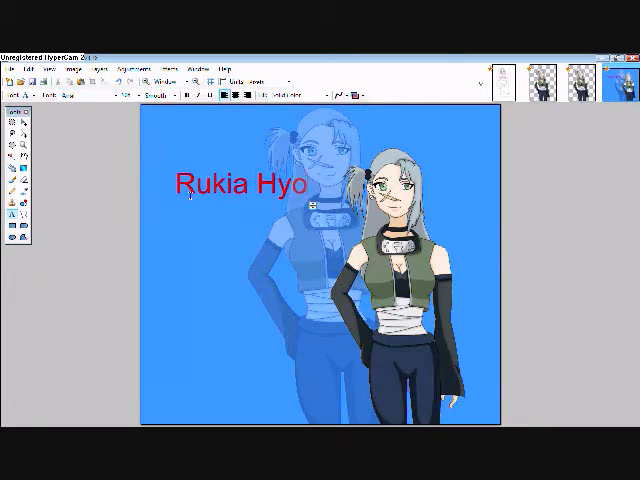